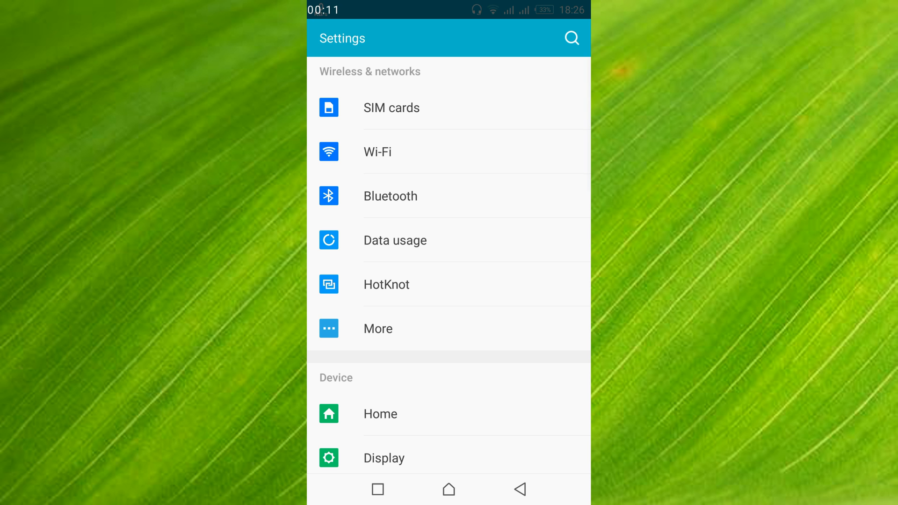
# Step: Open Apps in Settings and scroll the installed apps list to view app sizes
pyautogui.scroll(-3)
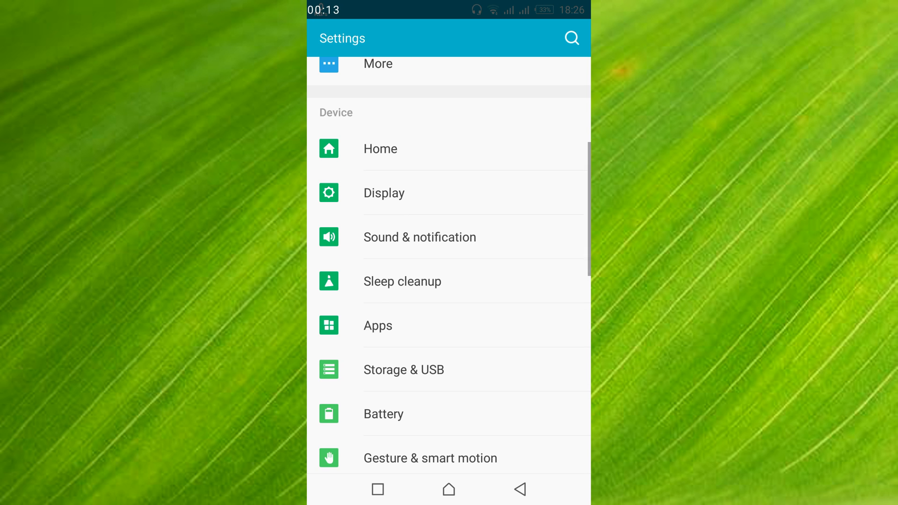
pyautogui.scroll(-3)
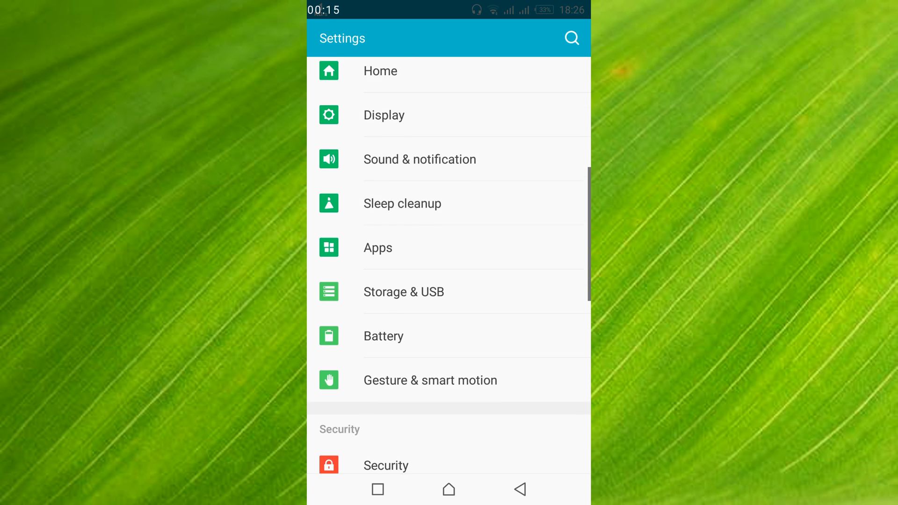
pyautogui.scroll(3)
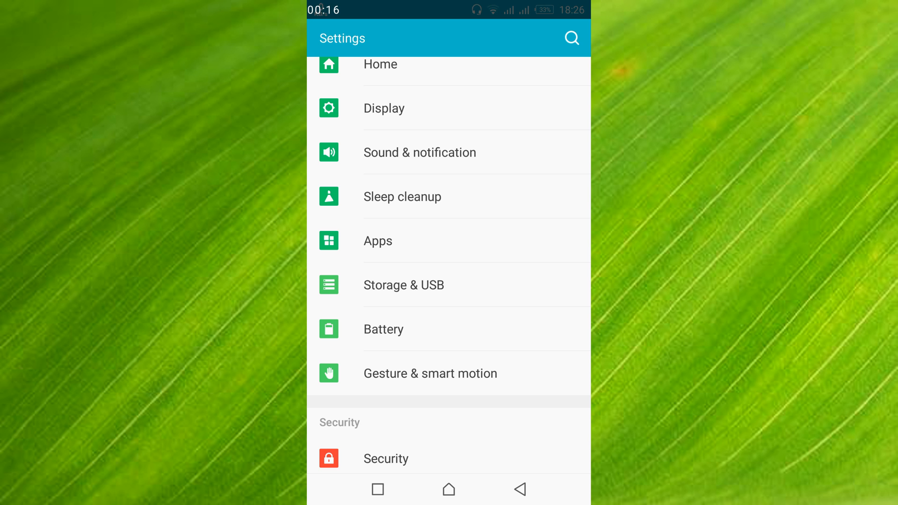
pyautogui.click(448, 240)
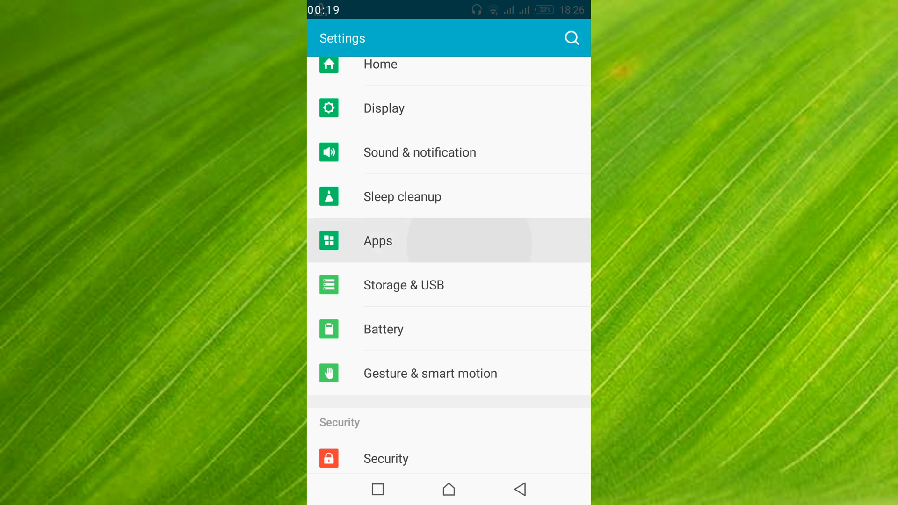
pyautogui.click(377, 240)
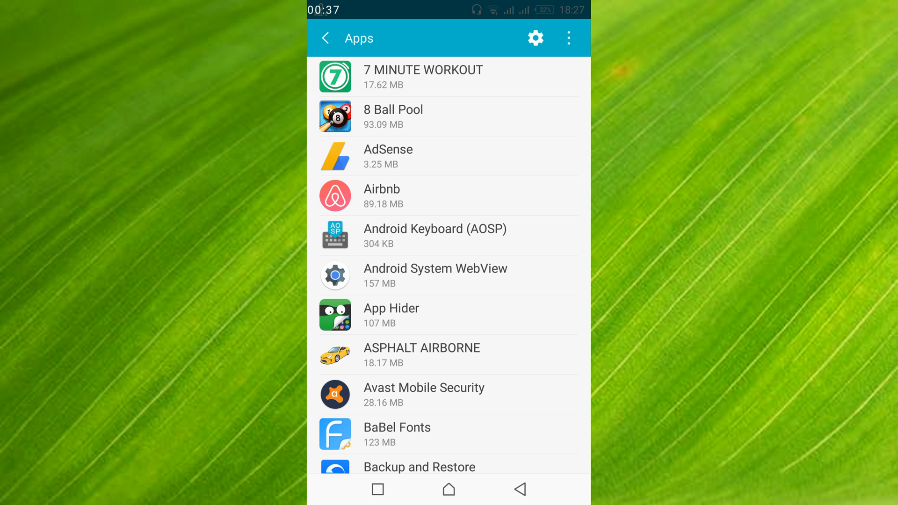
pyautogui.scroll(-3)
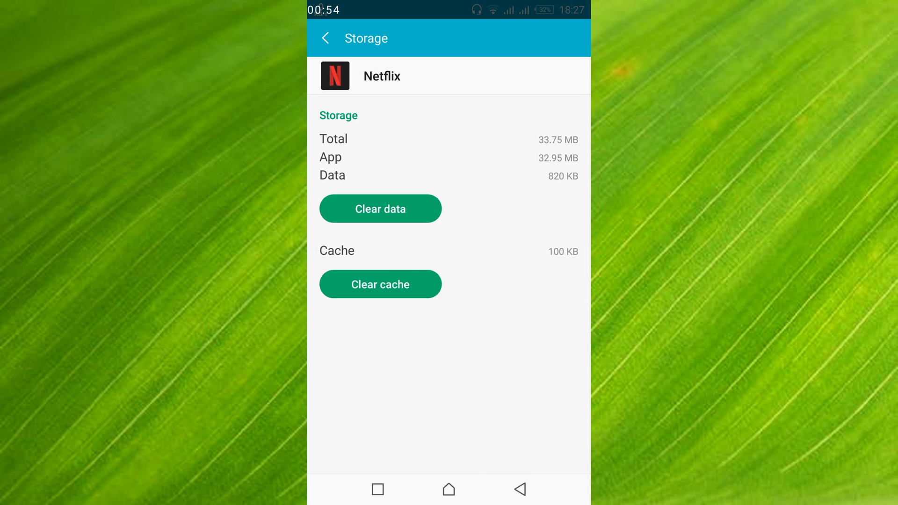
# Step: Go back from Netflix's Storage screen to its App info page
pyautogui.click(325, 38)
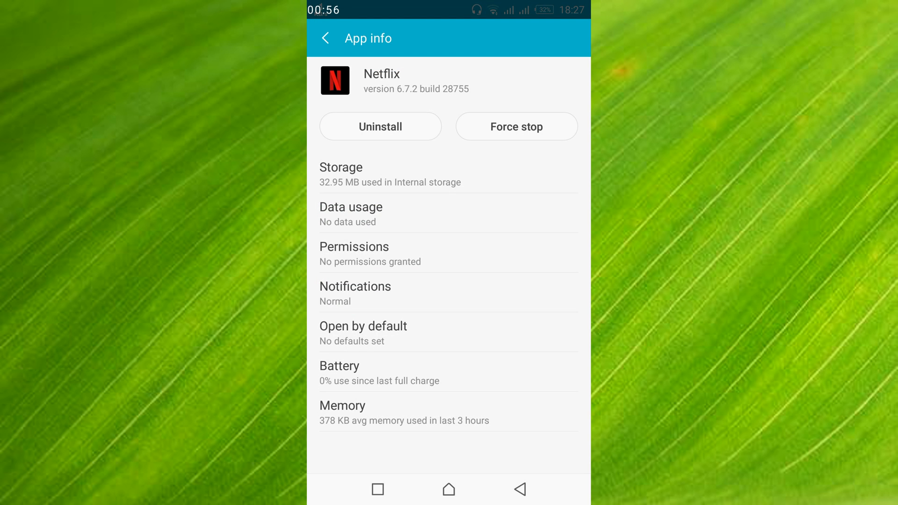